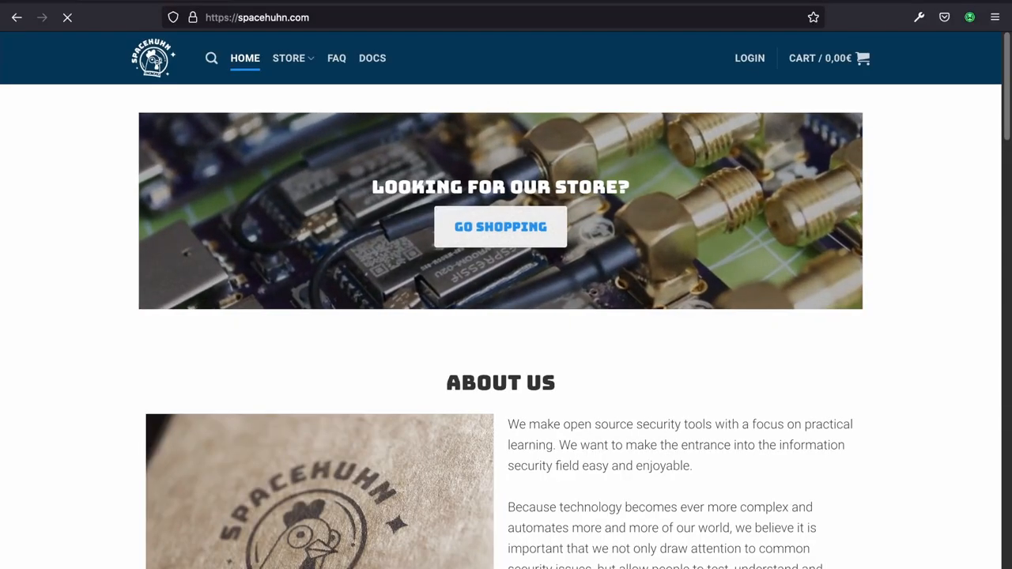
Step: Go to the Spacehuhn store's Dev Boards page listing the Deauther Andromeda at 38,90€
left_click(500, 227)
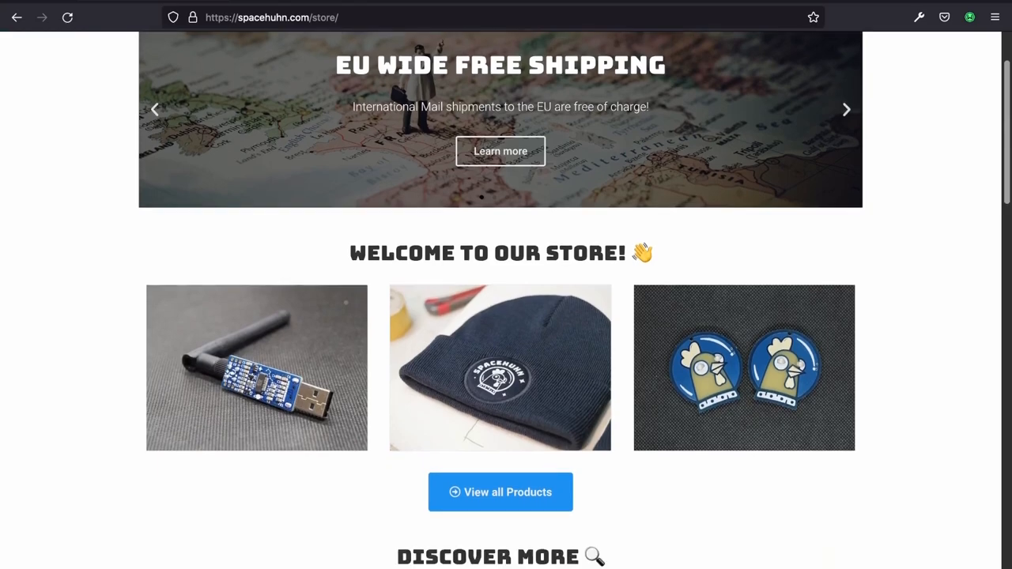
scroll("down", 3)
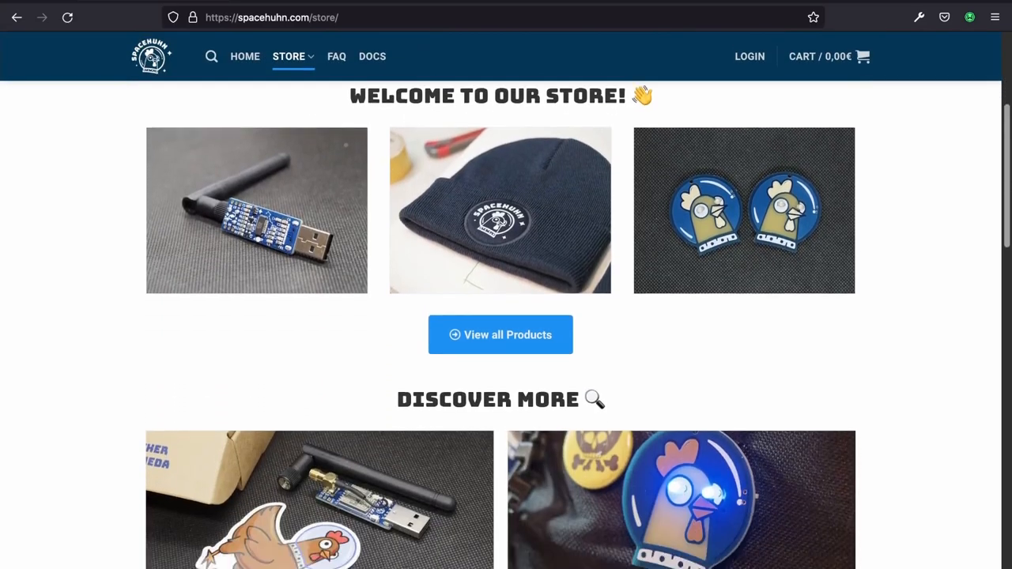
scroll("down", 3)
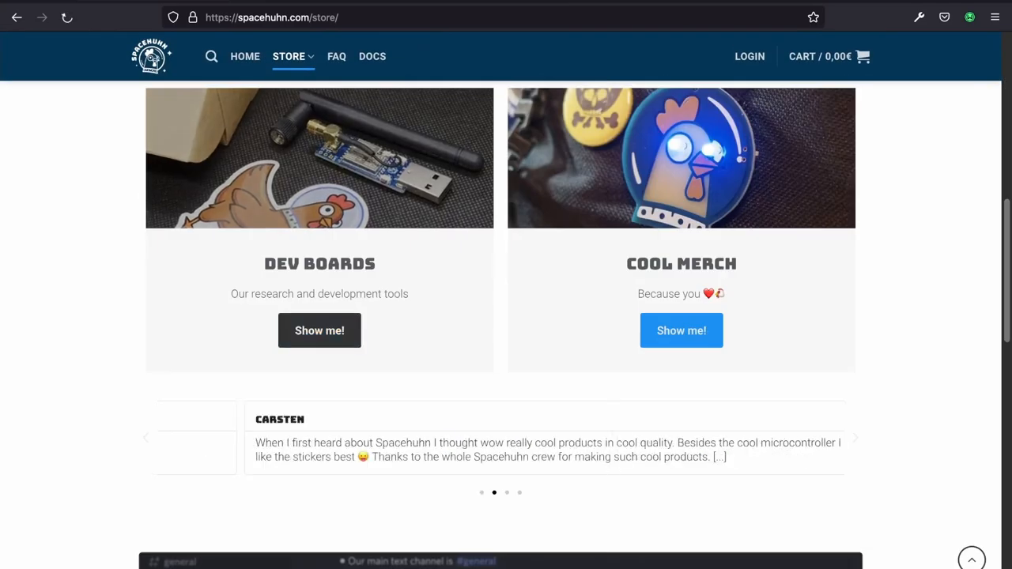
left_click(319, 331)
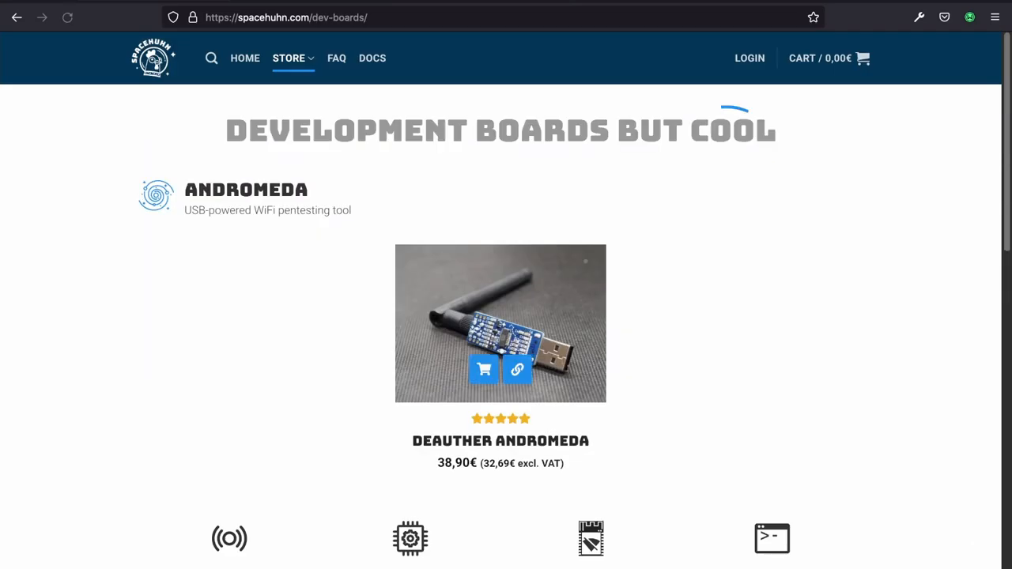
scroll("down", 3)
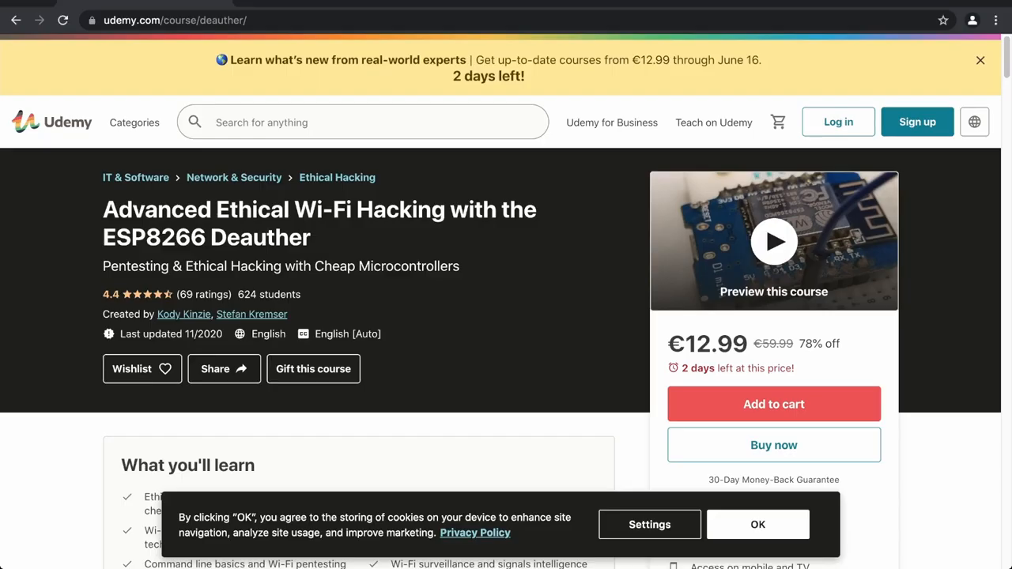
Step: Scroll the Udemy ESP8266 Deauther course page to its learning outcomes and included content
scroll("down", 3)
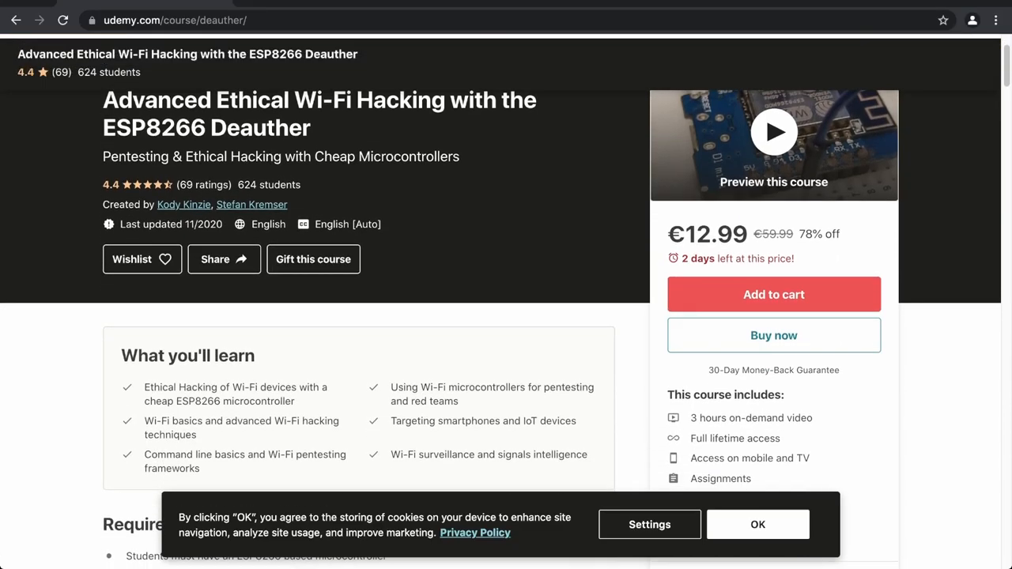